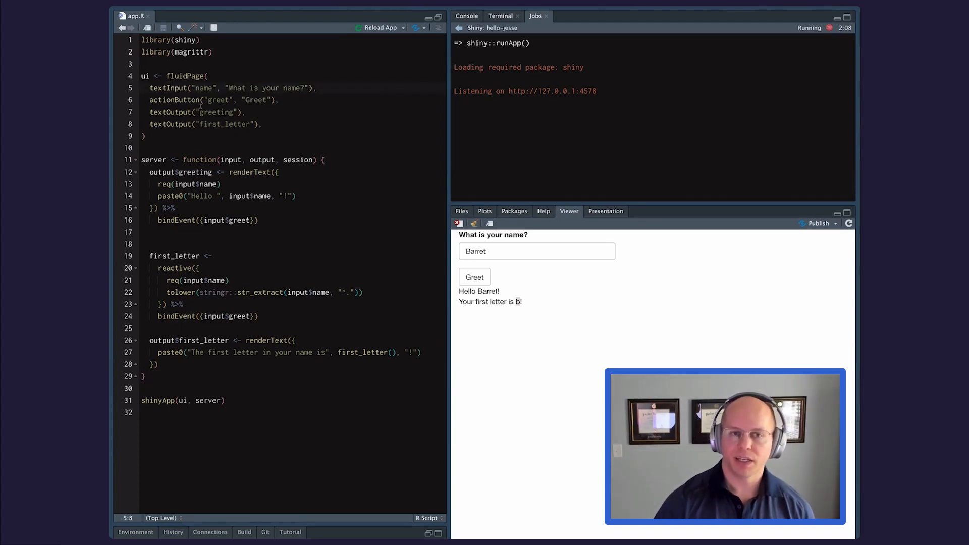
Step: Locate the name input id in the code, then greet the newly entered name Shinytest2 in the Viewer
{"action": "left_click", "coordinate": [201, 88]}
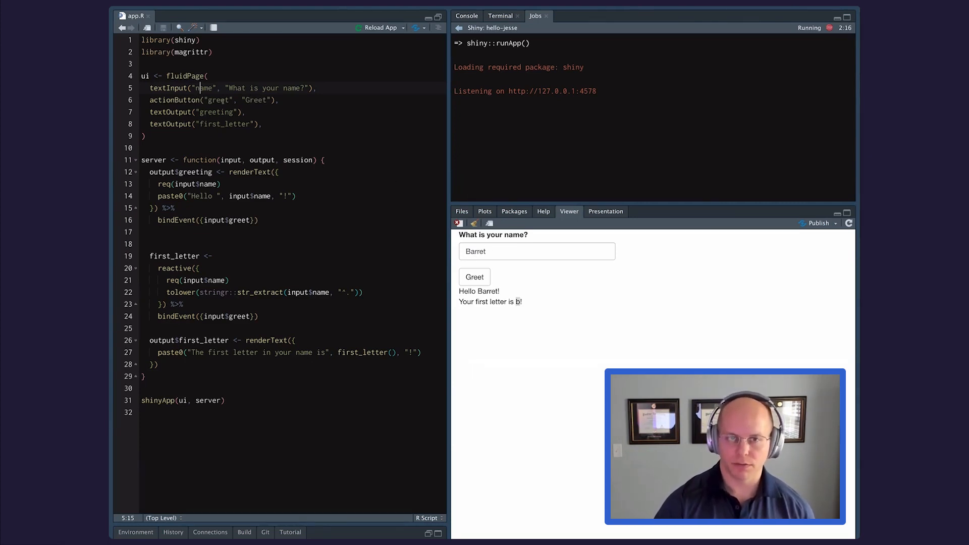
{"action": "double_click", "coordinate": [218, 100]}
{"action": "type", "text": "Shinytest2"}
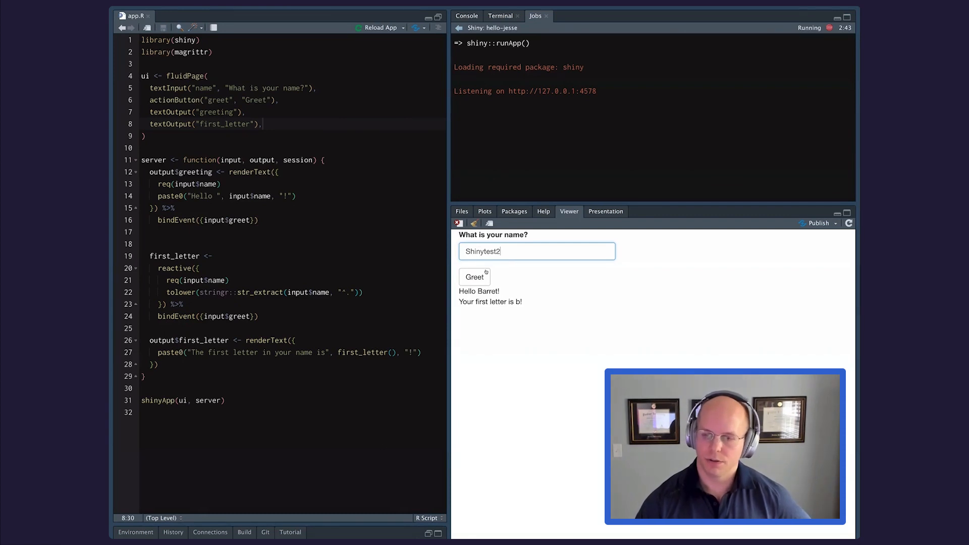
{"action": "left_click", "coordinate": [475, 277]}
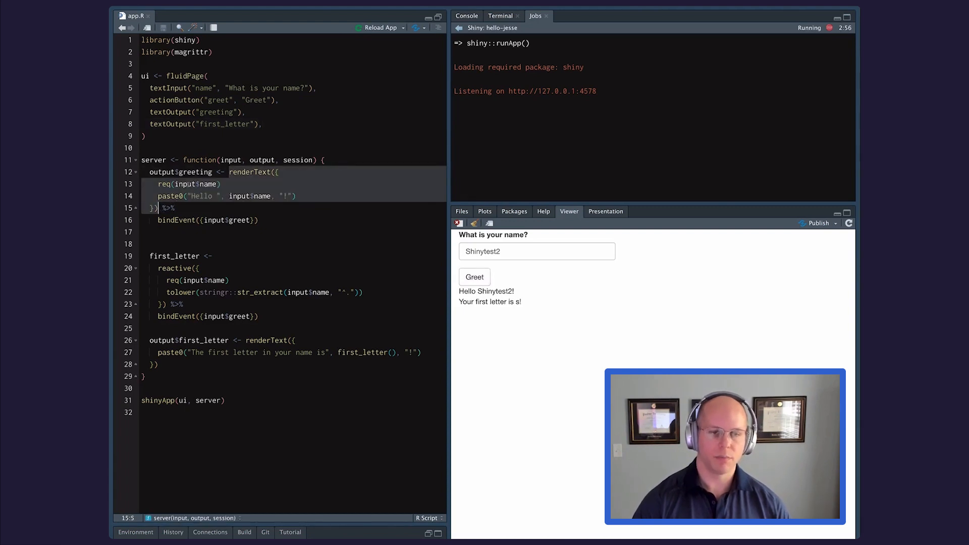
{"action": "left_click", "coordinate": [210, 220]}
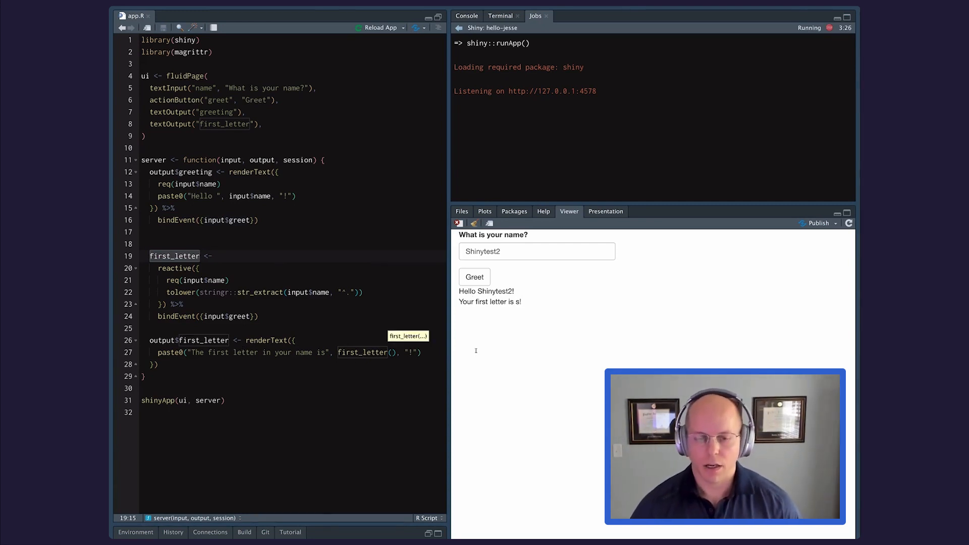
{"action": "left_click", "coordinate": [337, 376]}
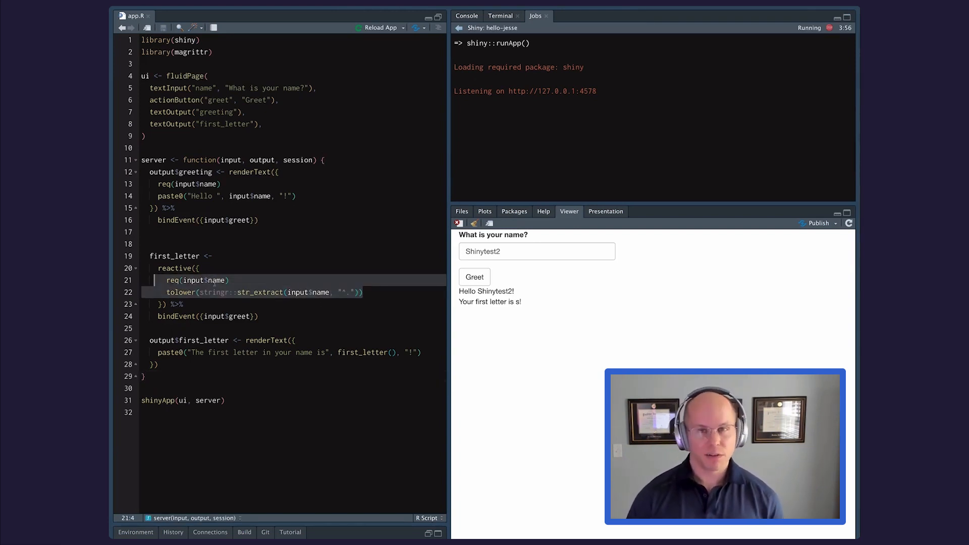
{"action": "mouse_move", "coordinate": [249, 292]}
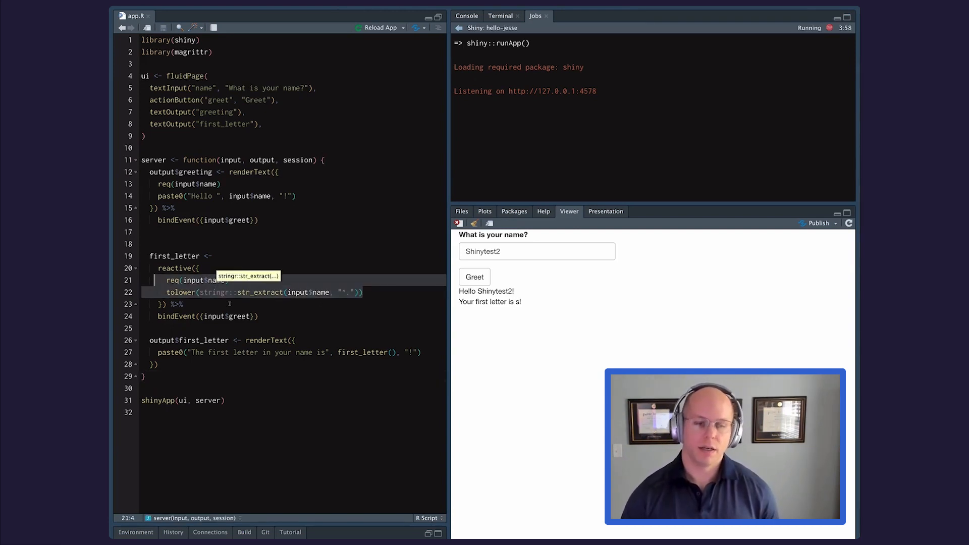
{"action": "left_click", "coordinate": [183, 304]}
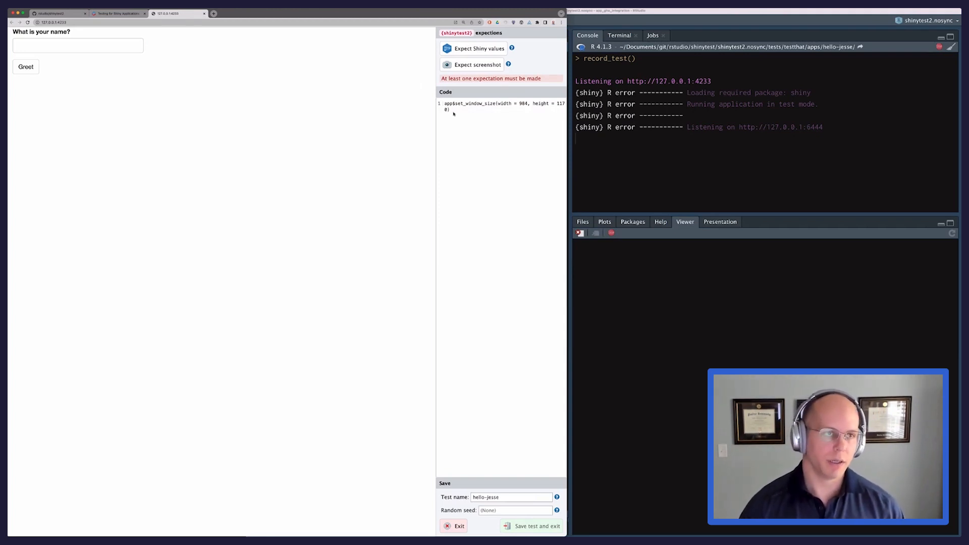
{"action": "mouse_move", "coordinate": [189, 108]}
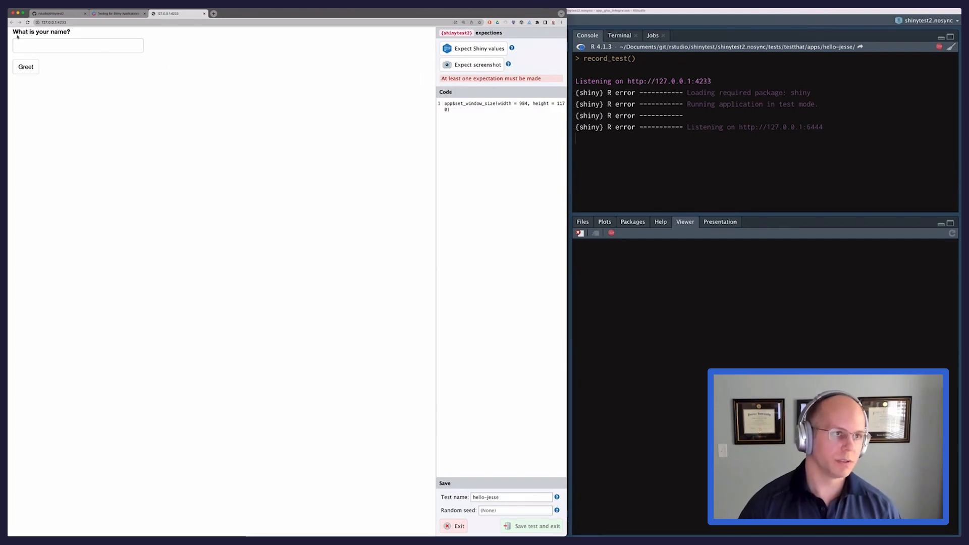
Step: Record greeting Barret in the app and set the test name to hello-barret
{"action": "type", "text": "Barret"}
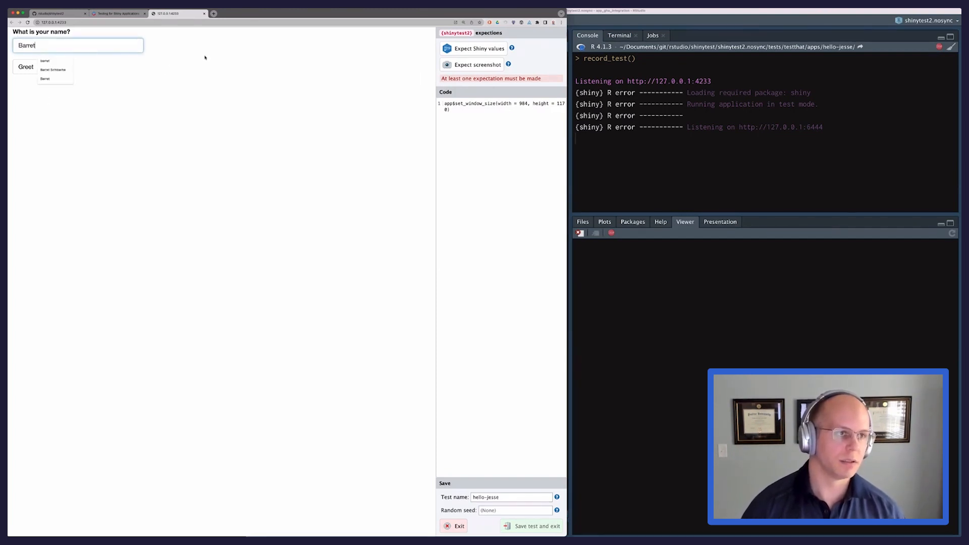
{"action": "left_click", "coordinate": [25, 67]}
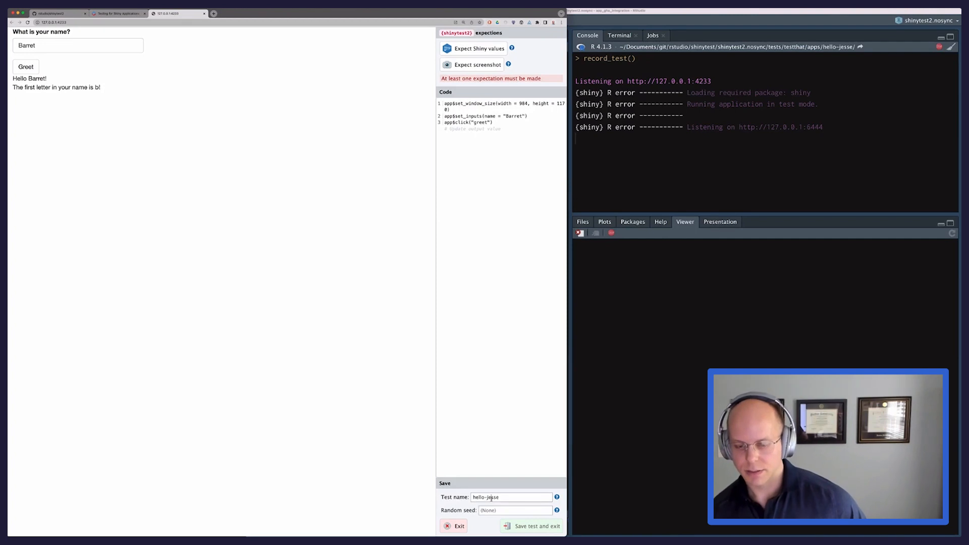
{"action": "type", "text": "hello-barret"}
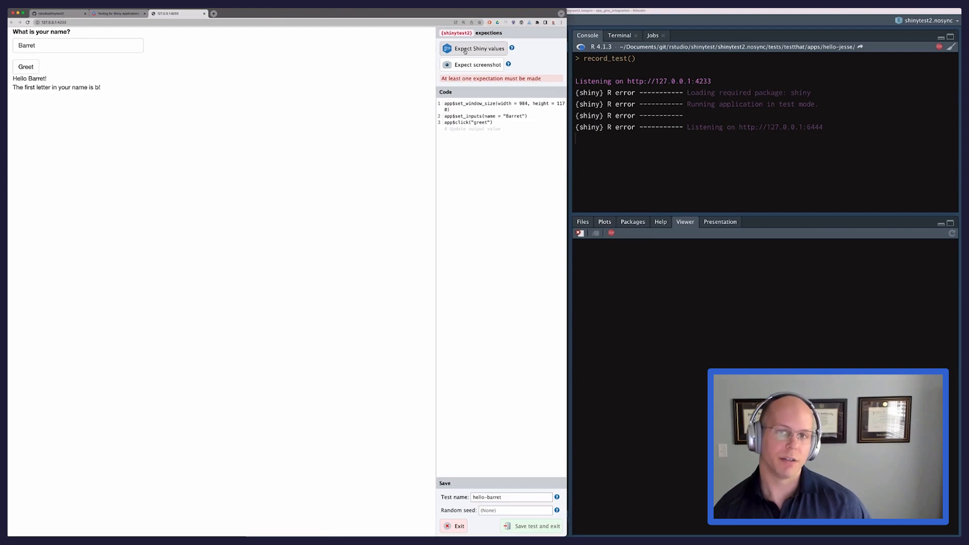
Step: Add an expect_values() check of the Shiny values and begin saving the hello-barret test
{"action": "left_click", "coordinate": [473, 48]}
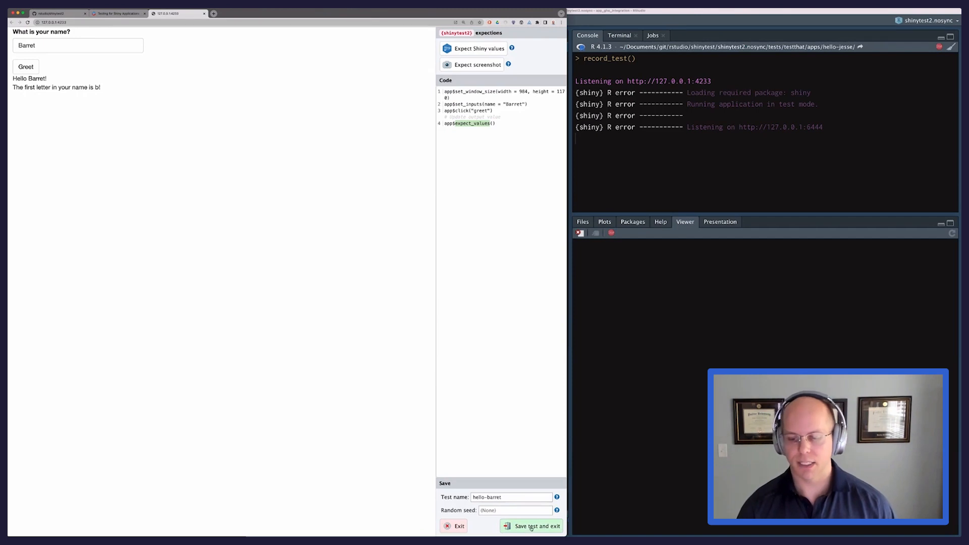
{"action": "left_click", "coordinate": [535, 525]}
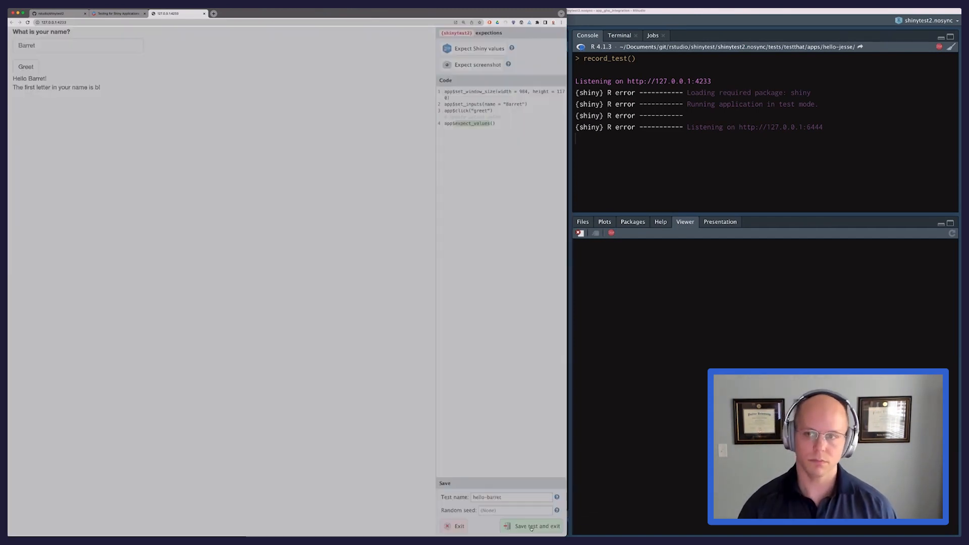
Step: Confirm Save test and exit so hello-barret runs and writes hello-barret-001.json with 0 failures
{"action": "left_click", "coordinate": [535, 526]}
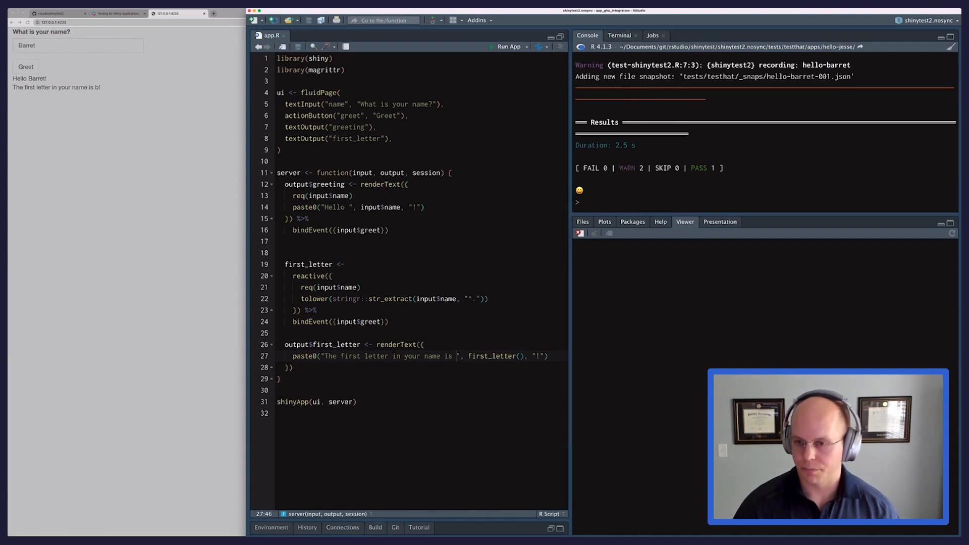
Step: Open tests/testthat.R, the runner file containing the shinytest2::test_app() call
{"action": "left_click", "coordinate": [582, 222]}
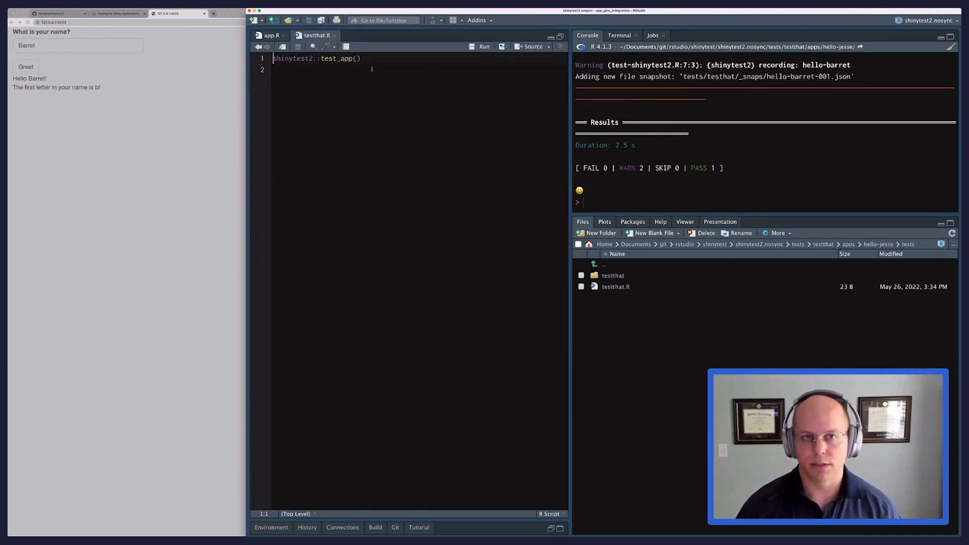
{"action": "mouse_move", "coordinate": [533, 270]}
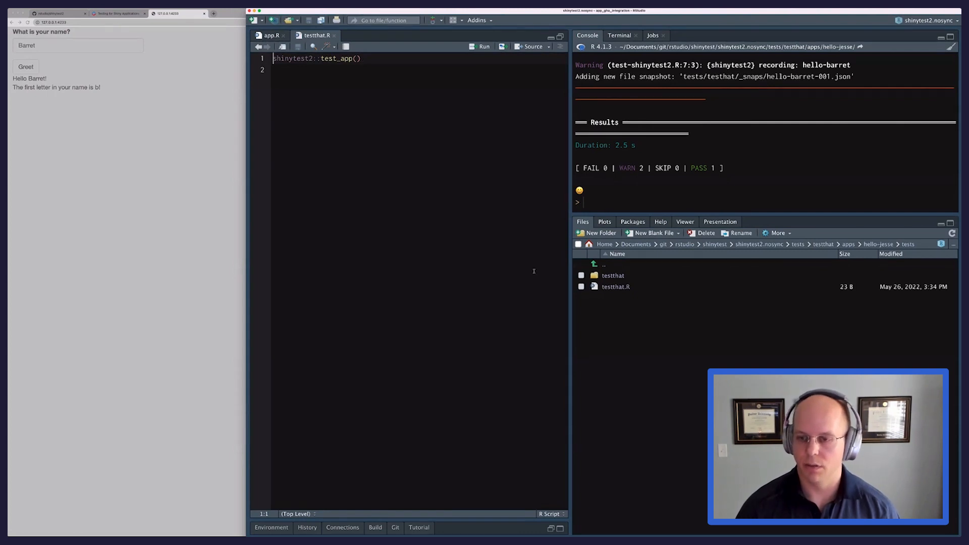
{"action": "double_click", "coordinate": [613, 274]}
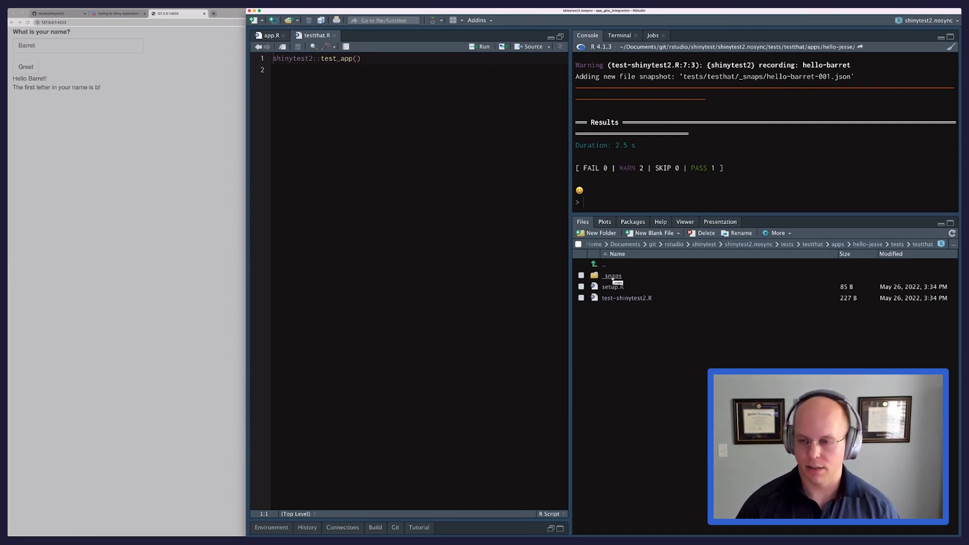
{"action": "mouse_move", "coordinate": [612, 285]}
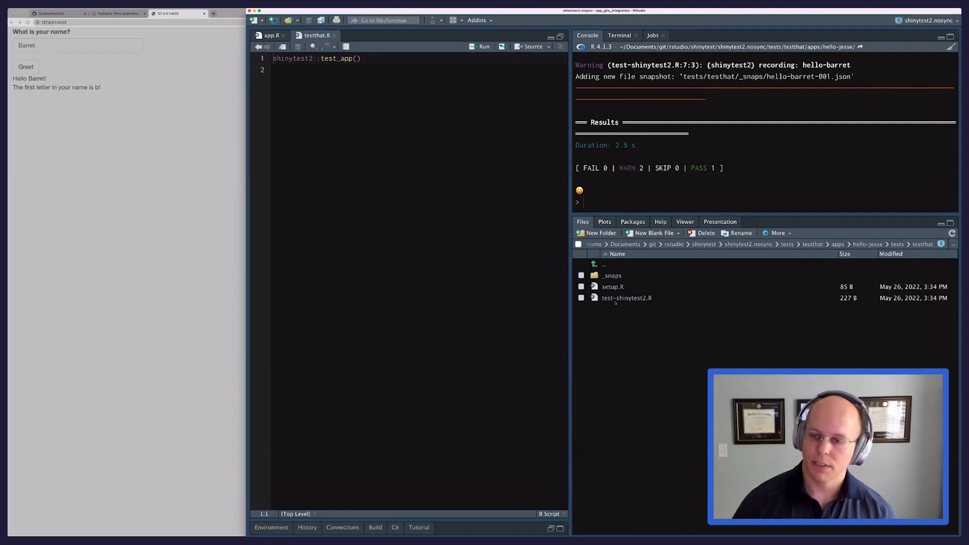
{"action": "mouse_move", "coordinate": [626, 297]}
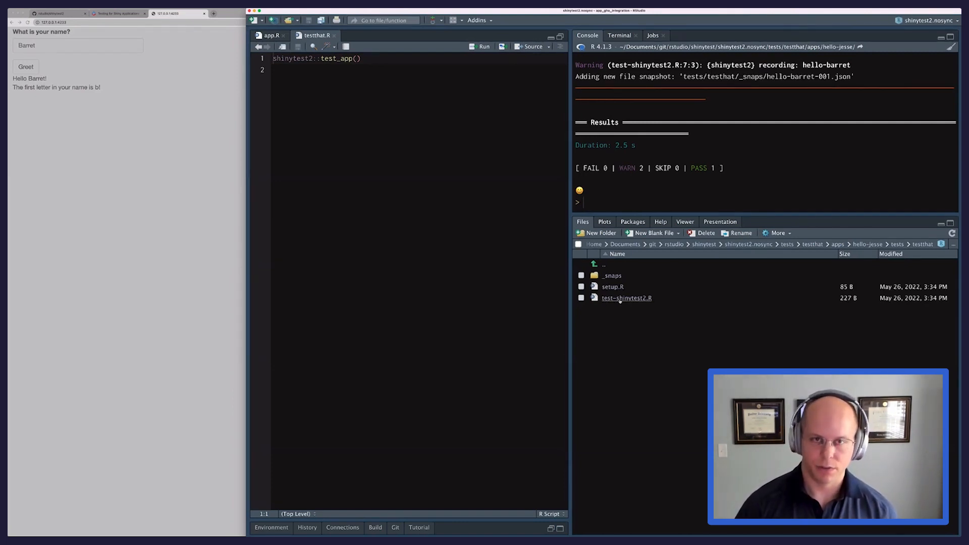
{"action": "left_click", "coordinate": [625, 298]}
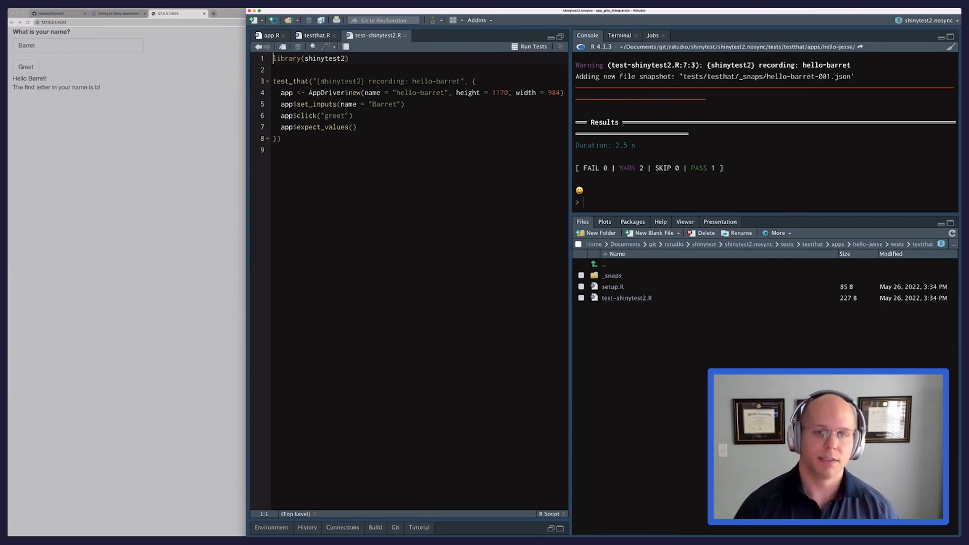
{"action": "double_click", "coordinate": [436, 81]}
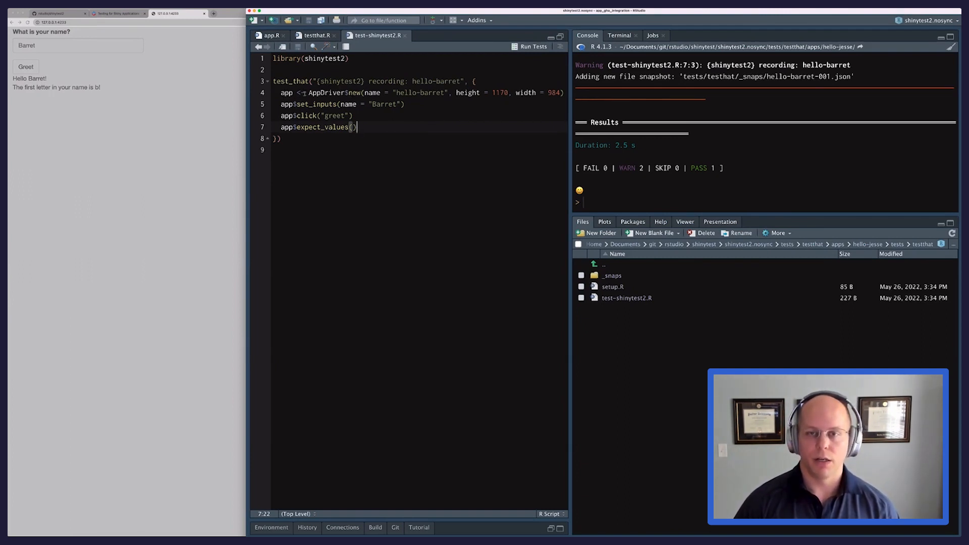
{"action": "left_click", "coordinate": [454, 92]}
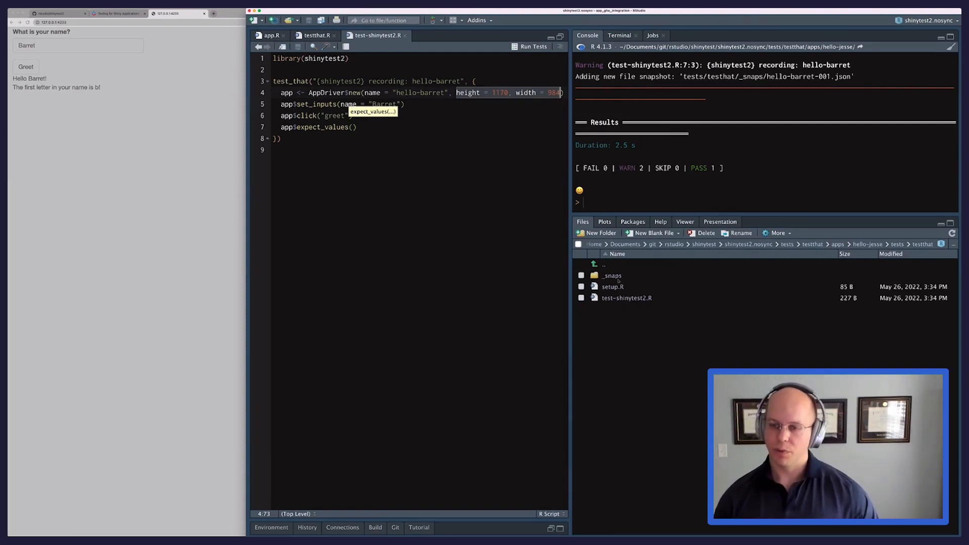
Step: Open hello-barret-001.json from _snaps/shinytest2 to see the recorded inputs and outputs
{"action": "left_click", "coordinate": [611, 276]}
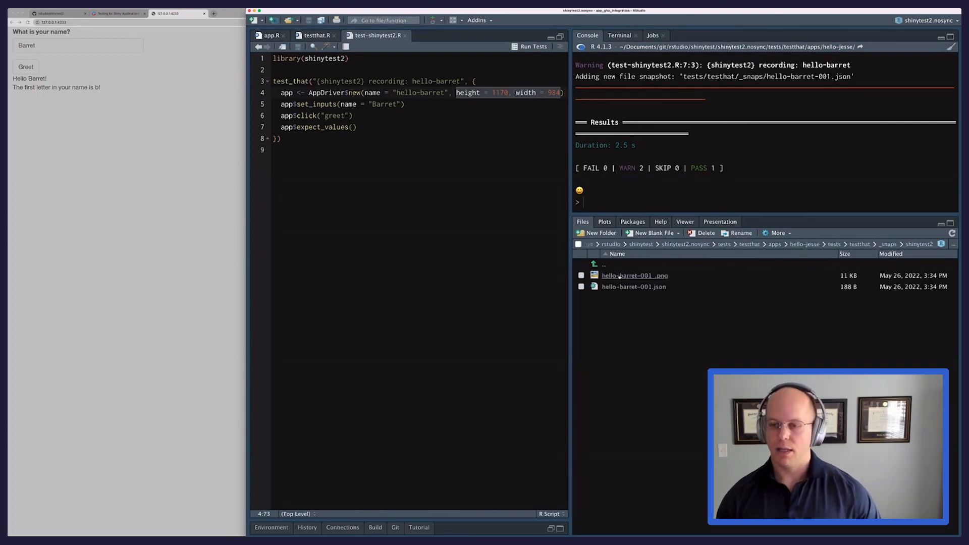
{"action": "mouse_move", "coordinate": [634, 286]}
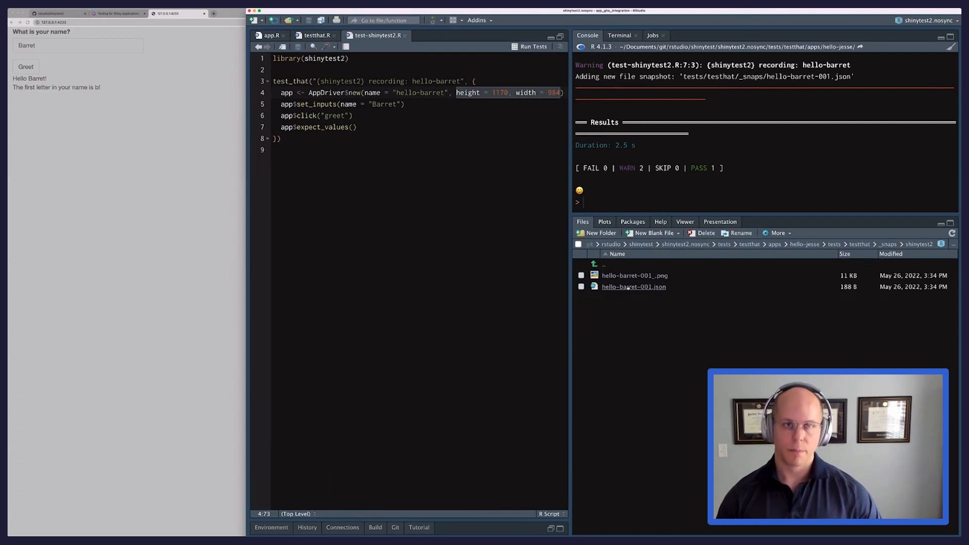
{"action": "left_click", "coordinate": [633, 285]}
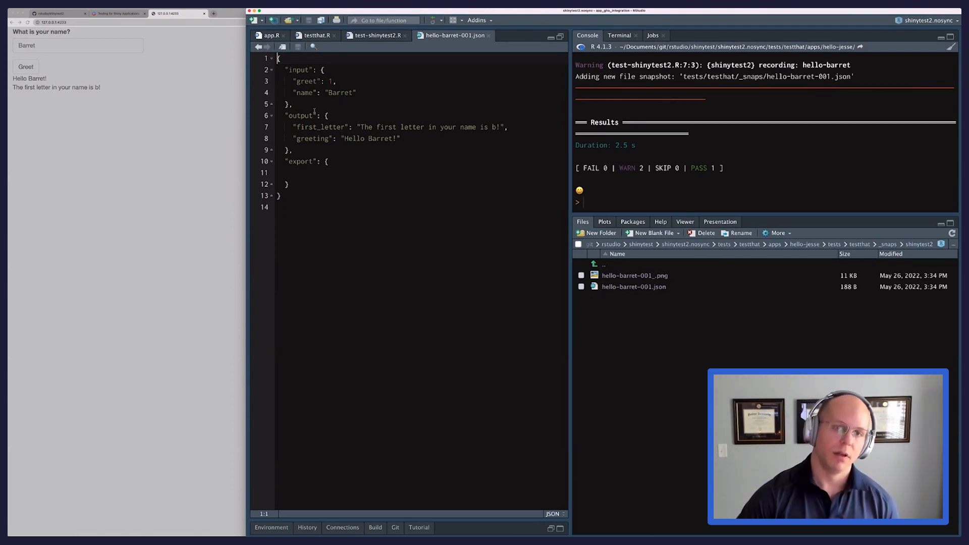
{"action": "double_click", "coordinate": [320, 127]}
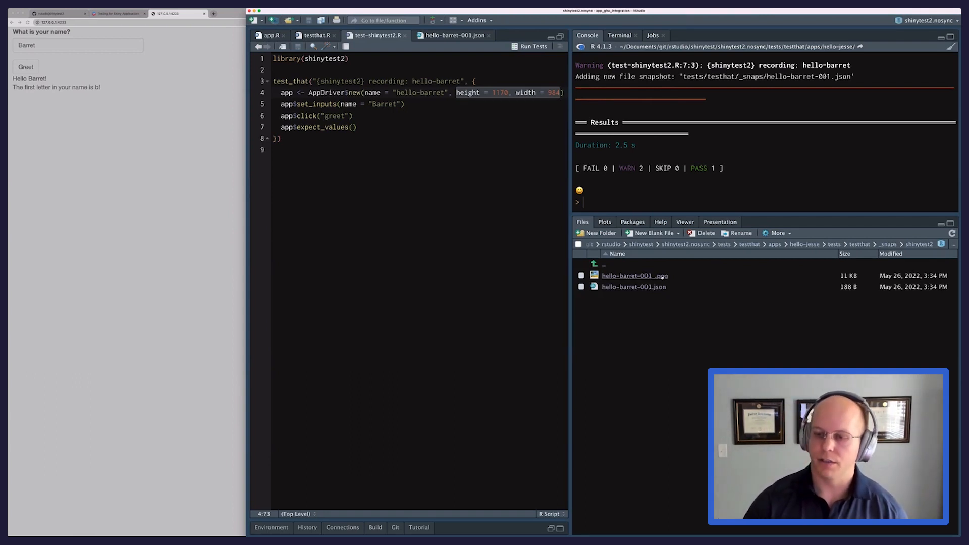
{"action": "mouse_move", "coordinate": [634, 286]}
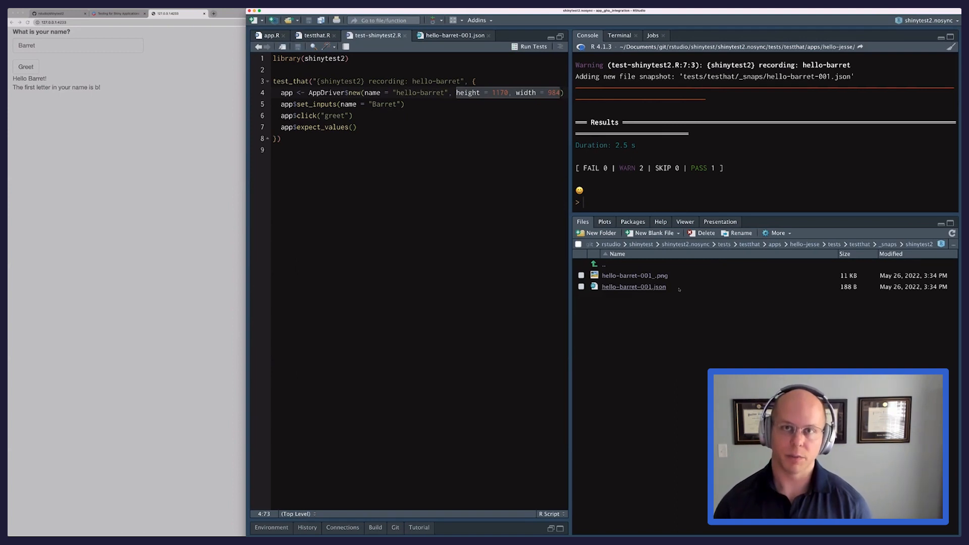
{"action": "mouse_move", "coordinate": [677, 289]}
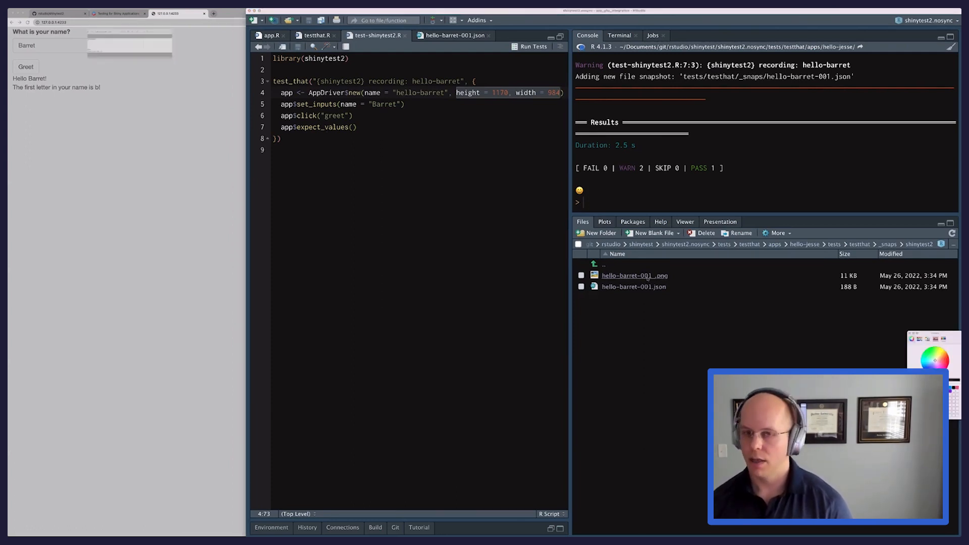
Step: Run the AppDriver$new line for hello-barret from the script in the cleared console
{"action": "left_click", "coordinate": [634, 275]}
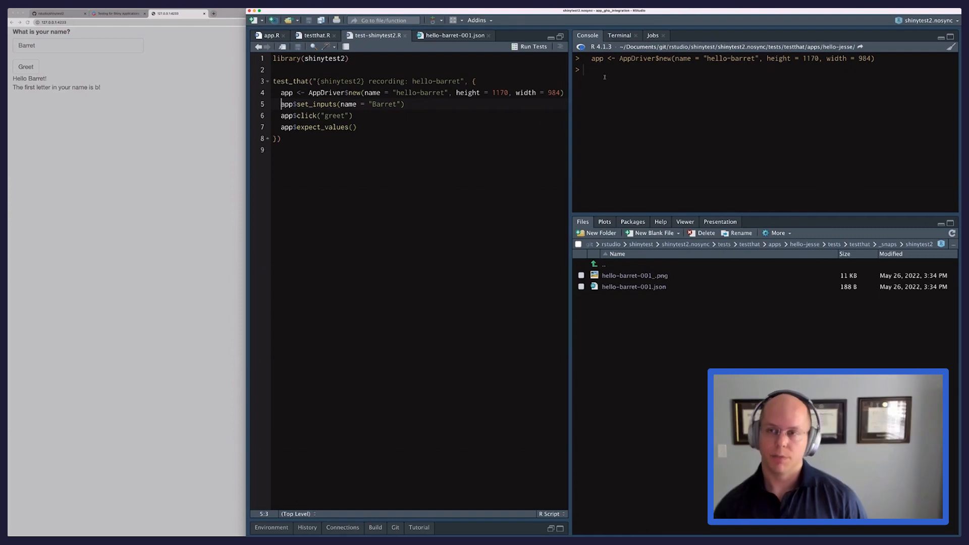
Step: Run app$view() for a live view, then replay set_inputs Barret and click greet from the console
{"action": "double_click", "coordinate": [637, 58]}
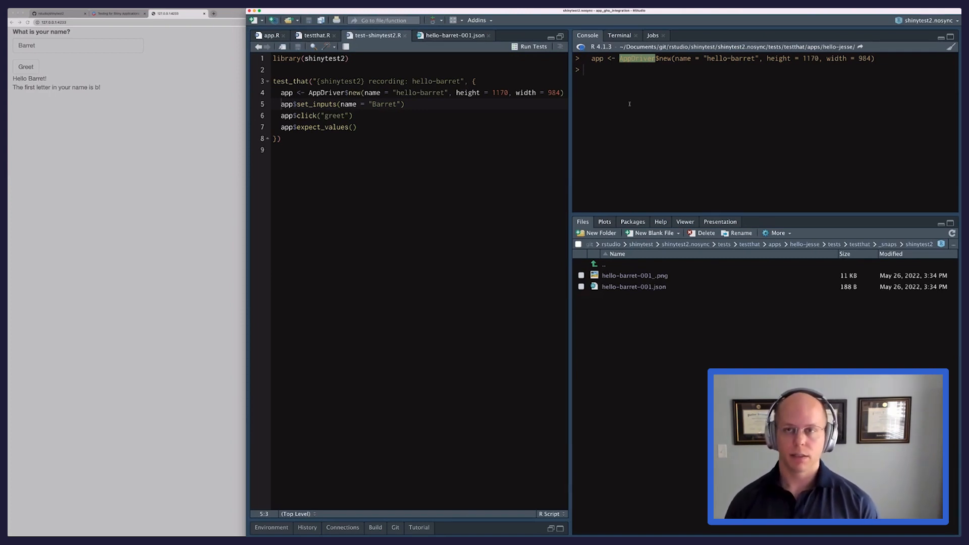
{"action": "left_click", "coordinate": [348, 92]}
{"action": "type", "text": "app$"}
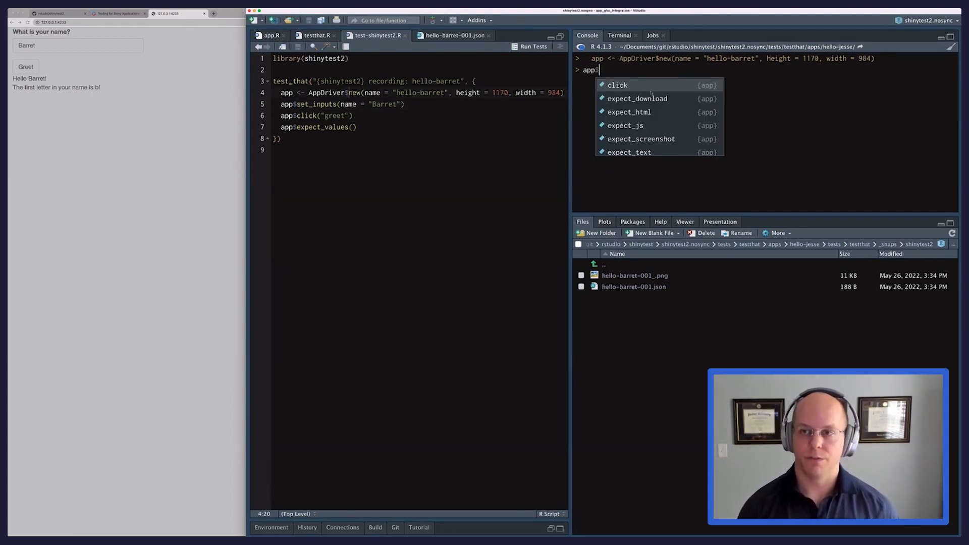
{"action": "type", "text": "view("}
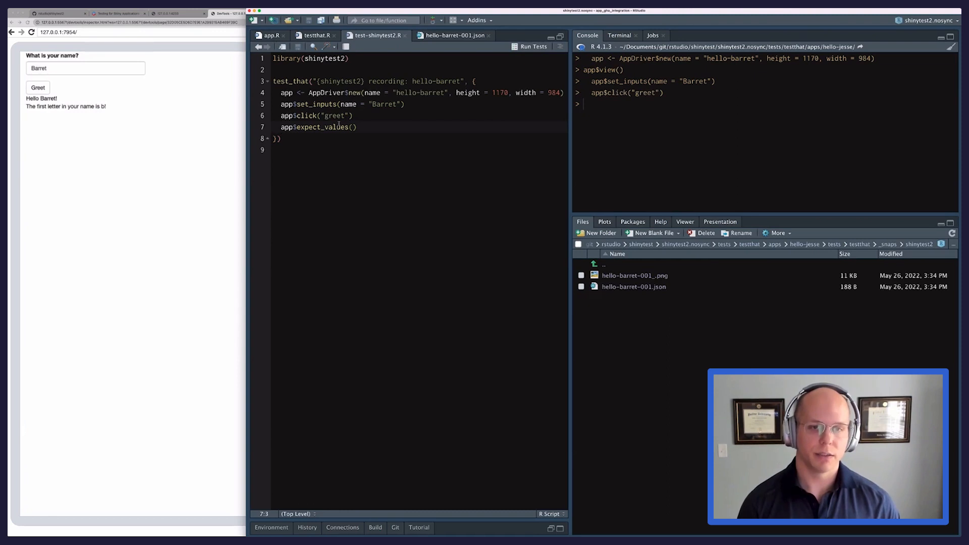
Step: Run app$get_values() to retrieve all of the app's current inputs and outputs
{"action": "left_click", "coordinate": [340, 115]}
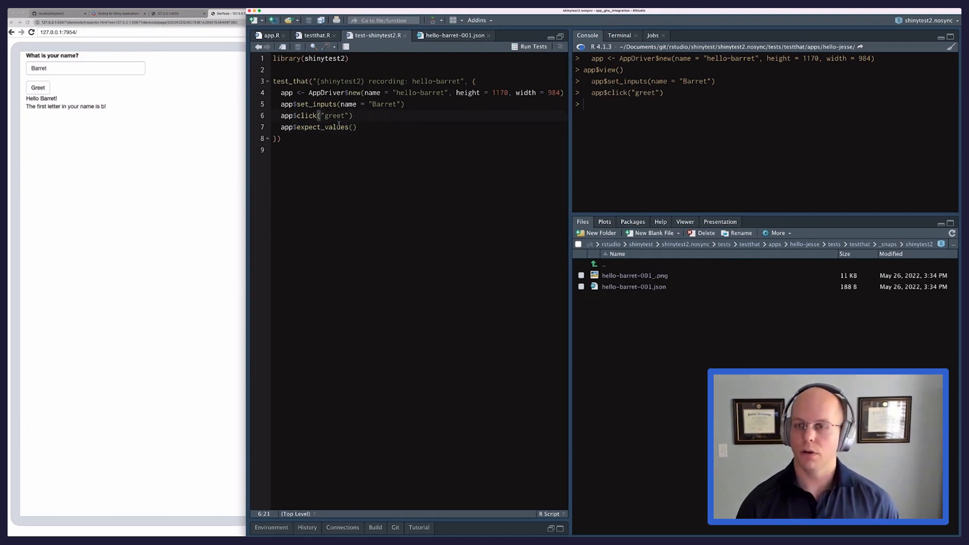
{"action": "type", "text": "ap"}
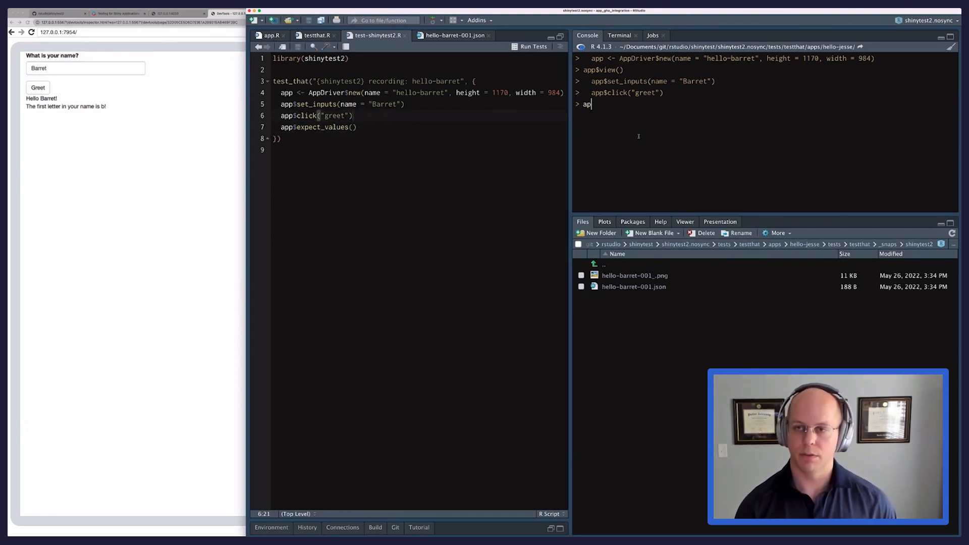
{"action": "type", "text": "get_"}
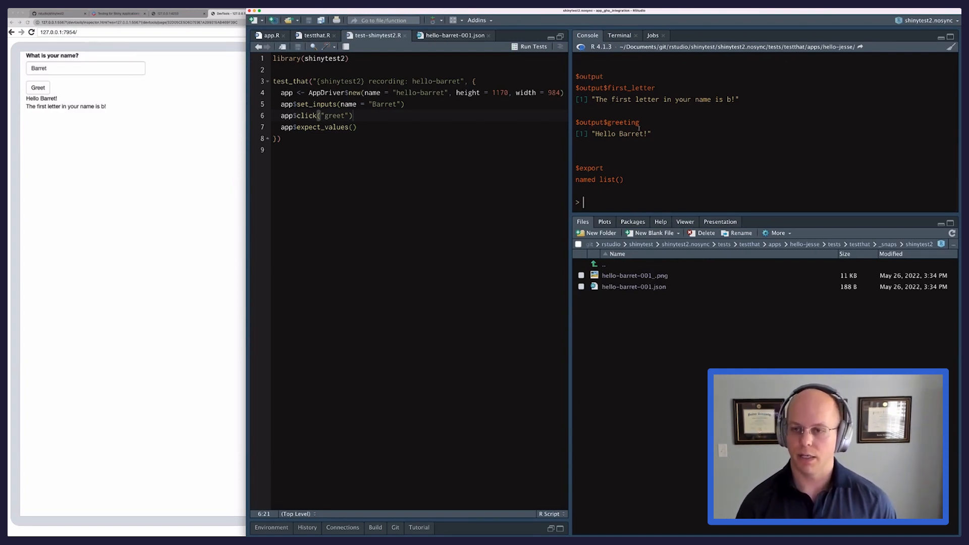
{"action": "type", "text": "app$get_values()"}
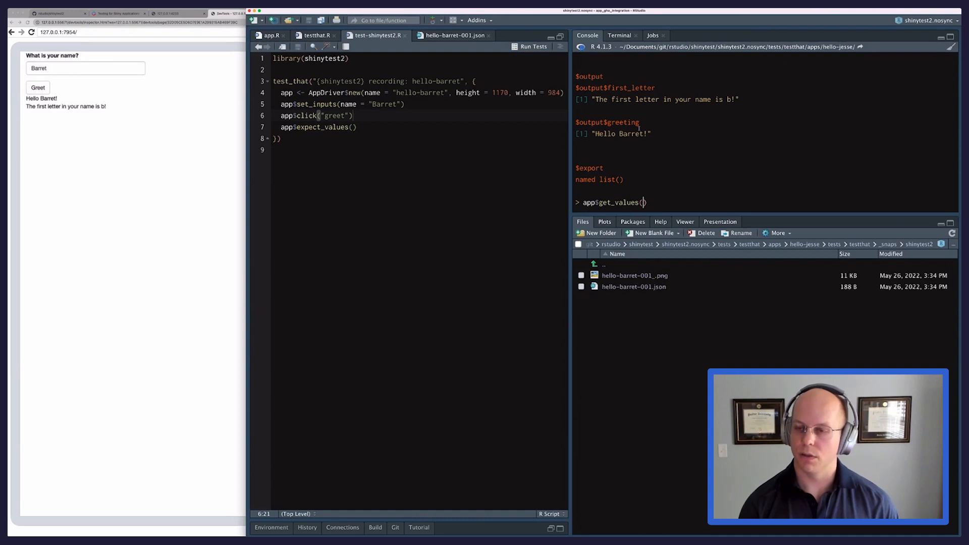
Step: Query only the greeting output with get_values and get_value, returning "Hello Barret!"
{"action": "type", "text": "output = \"greeting"}
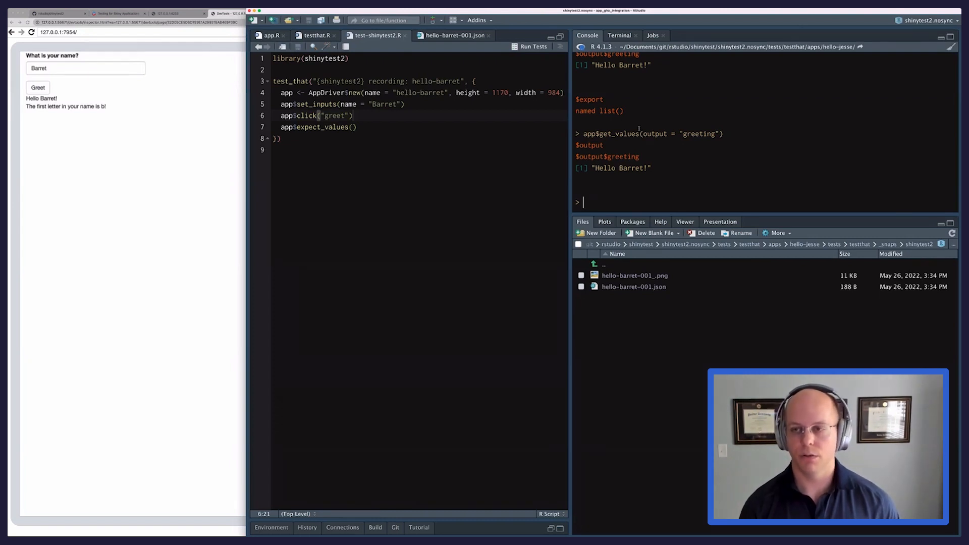
{"action": "type", "text": "app$get_values(output = \"greeting\")"}
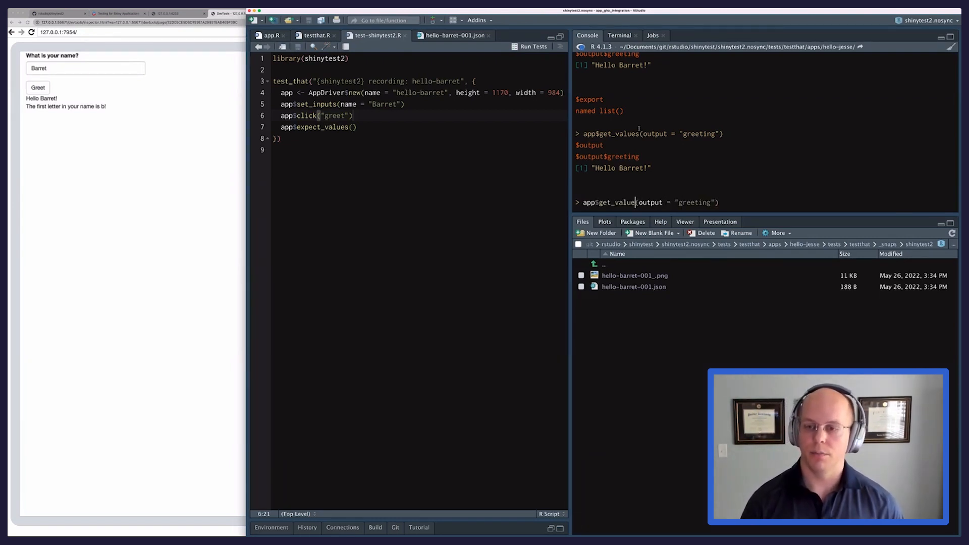
{"action": "key", "text": "Return"}
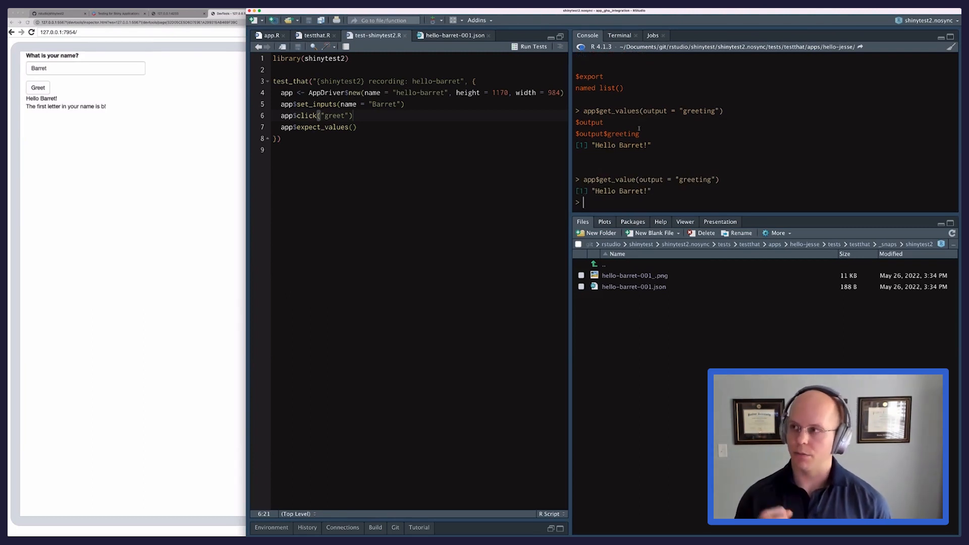